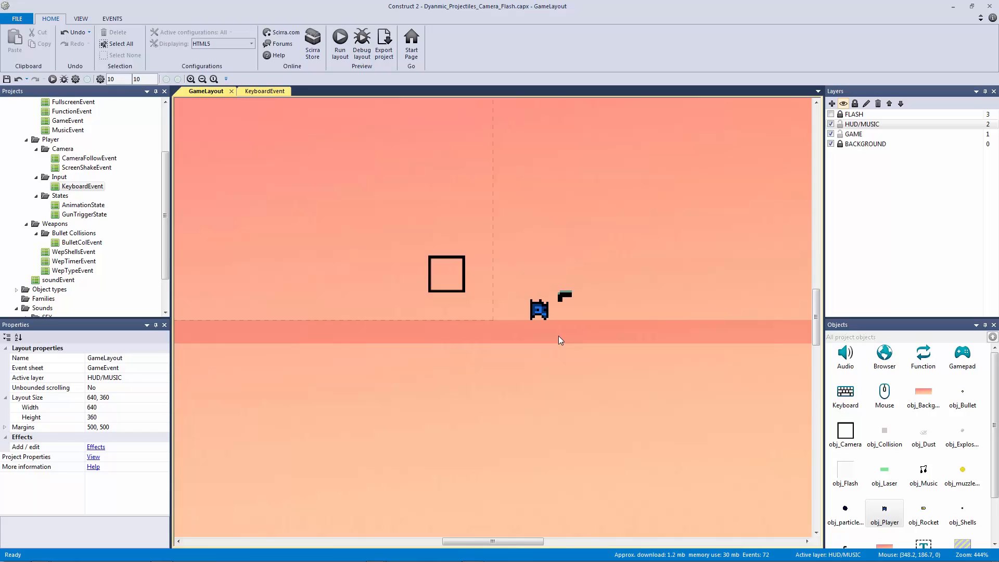
- Select obj_Player and review its Platform Max speed and Acceleration settings
left_click(537, 311)
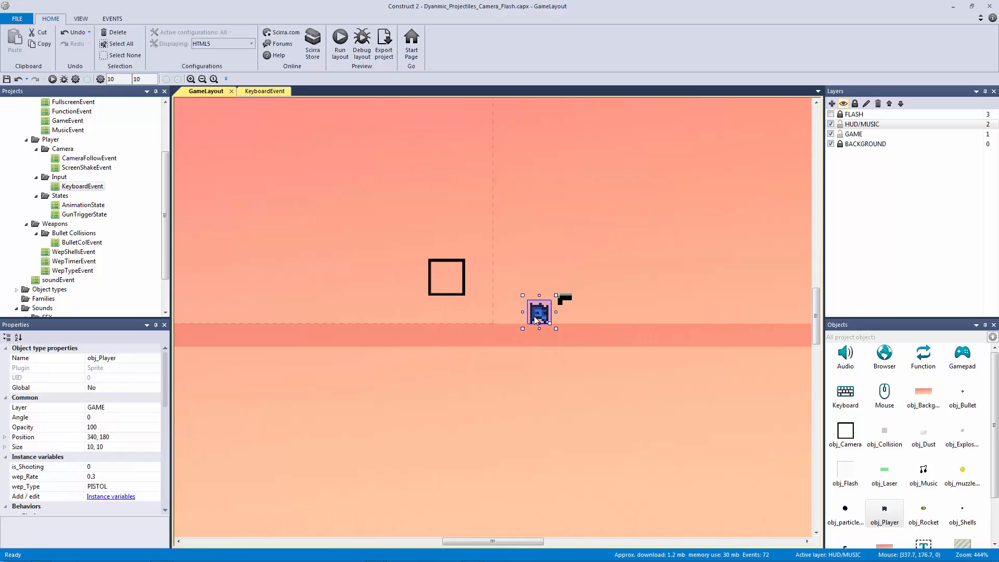
scroll("down", 3)
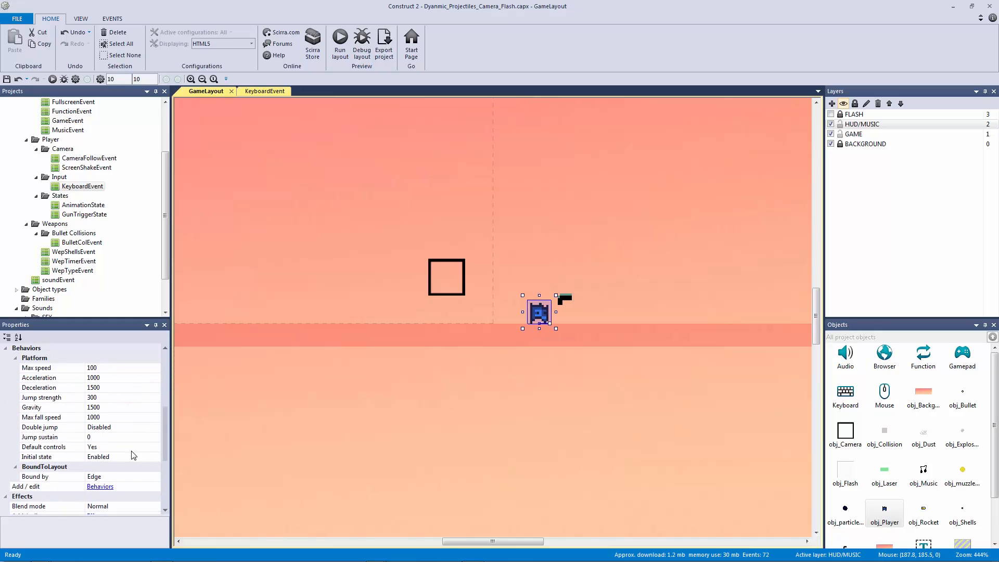
left_click(35, 367)
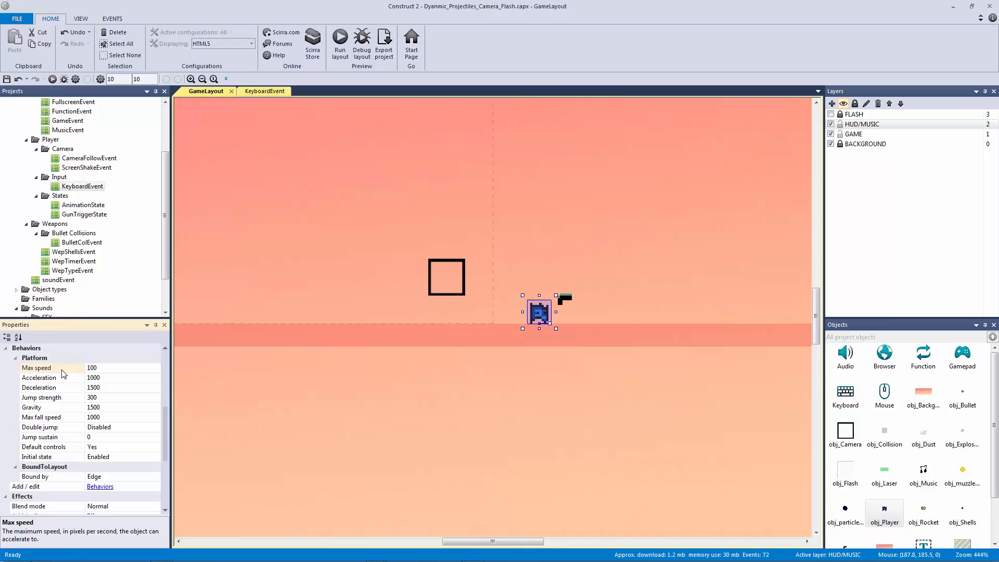
mouse_move(61, 380)
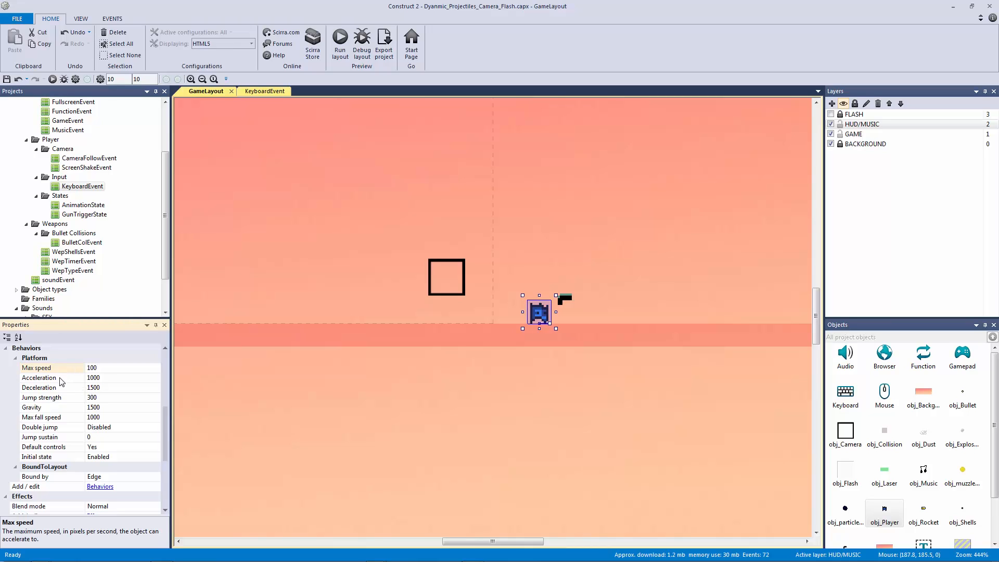
left_click(39, 376)
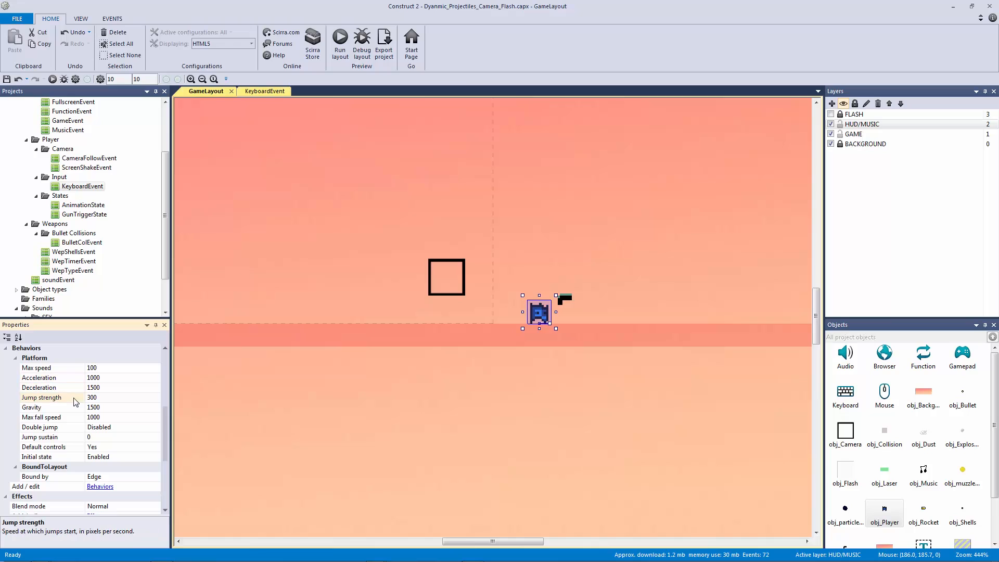
mouse_move(56, 412)
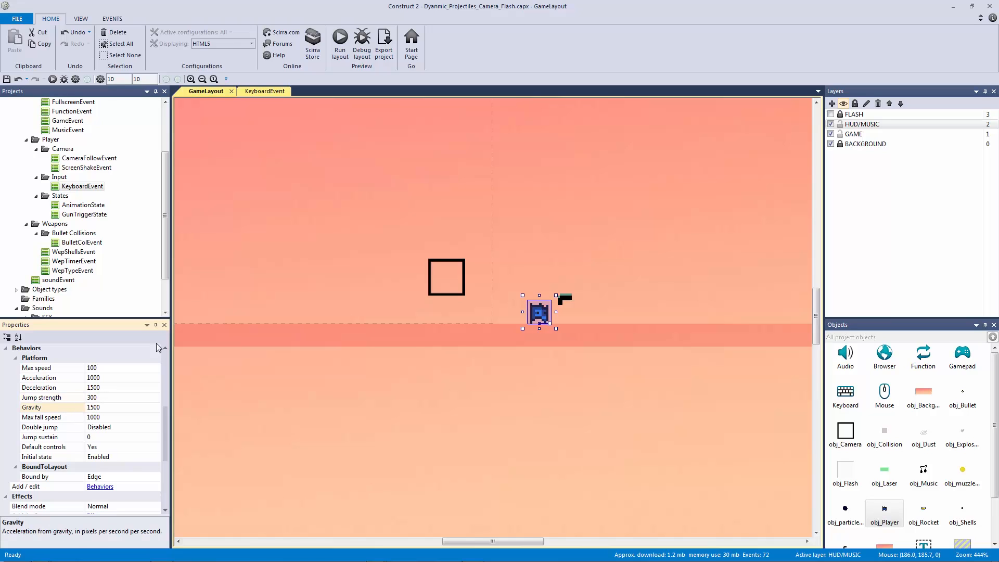
mouse_move(36, 546)
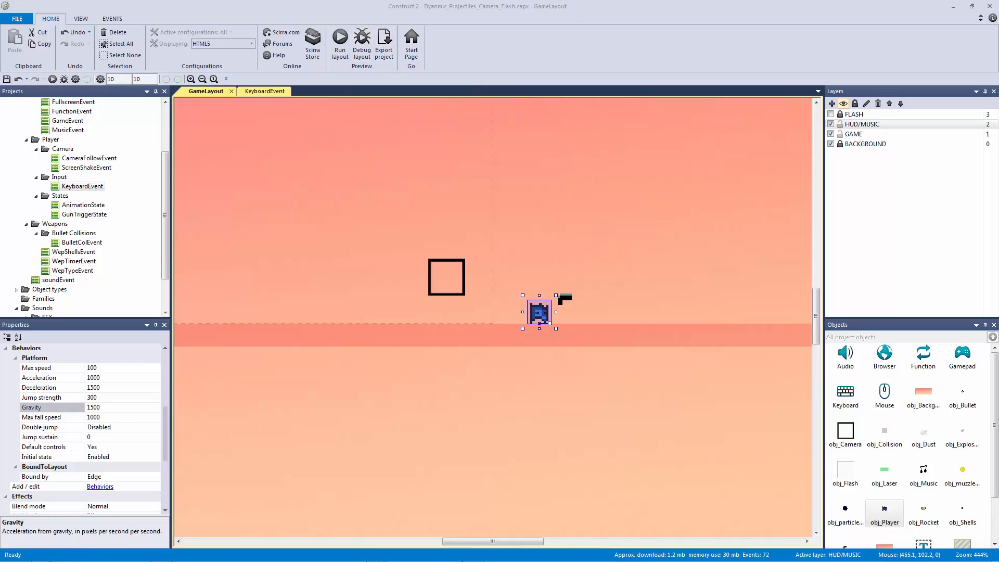
- Change the Platform Gravity value from 1500 to 800, then look at Jump strength
left_click(361, 44)
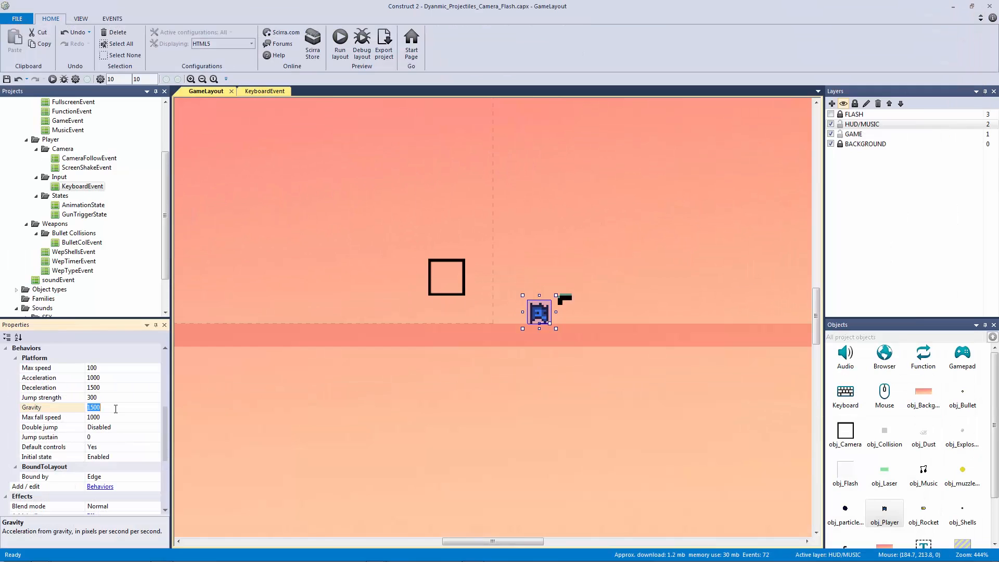
type("800")
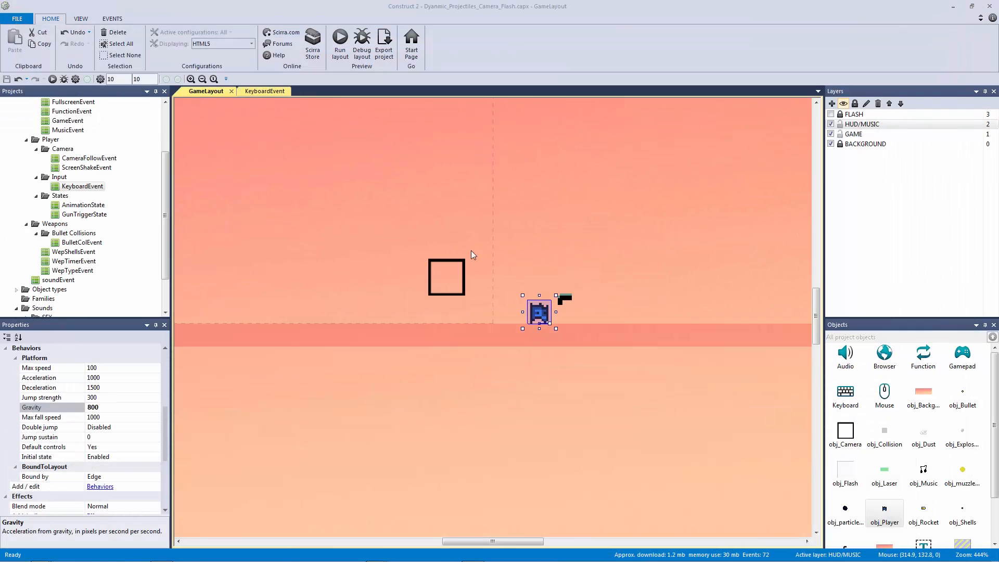
left_click(42, 396)
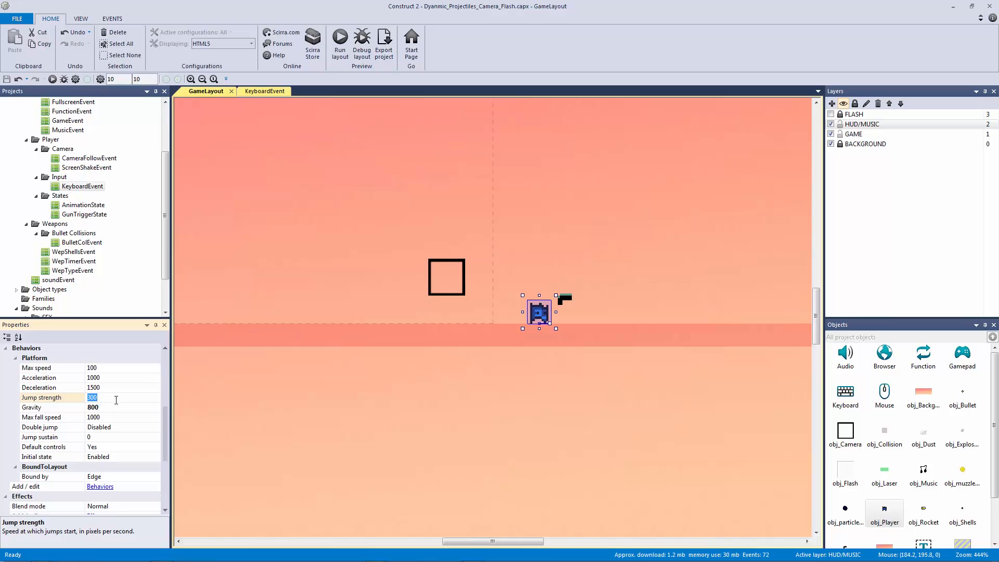
left_click(43, 446)
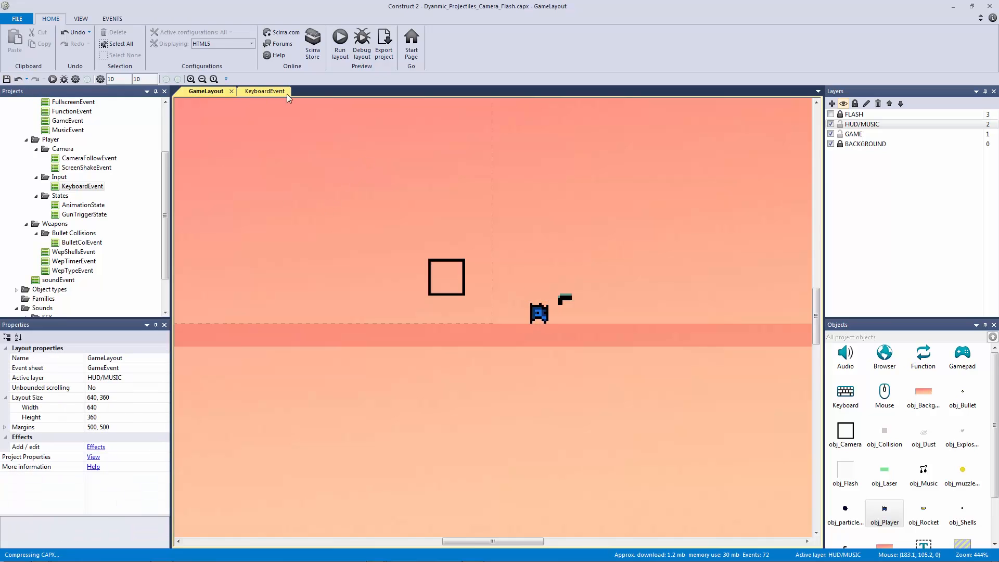
- On the KeyboardEvent sheet, add an obj_Player Set vector Y action to On Up arrow pressed
left_click(263, 92)
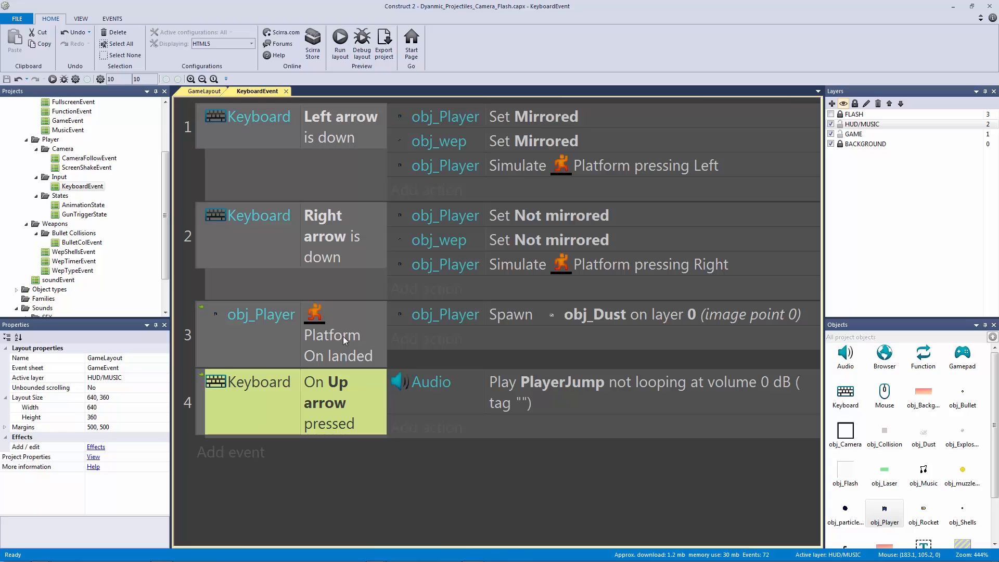
left_click(261, 314)
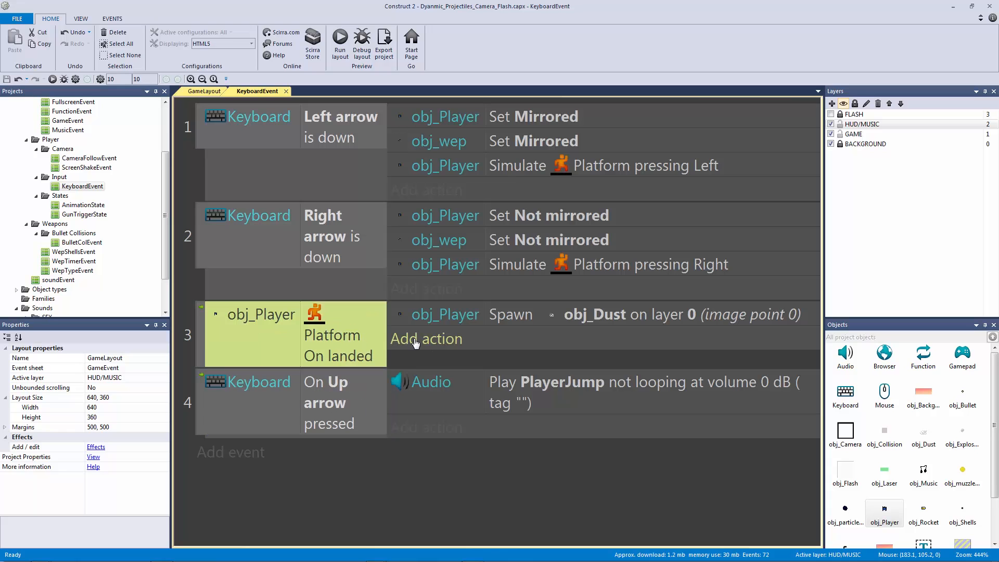
left_click(425, 338)
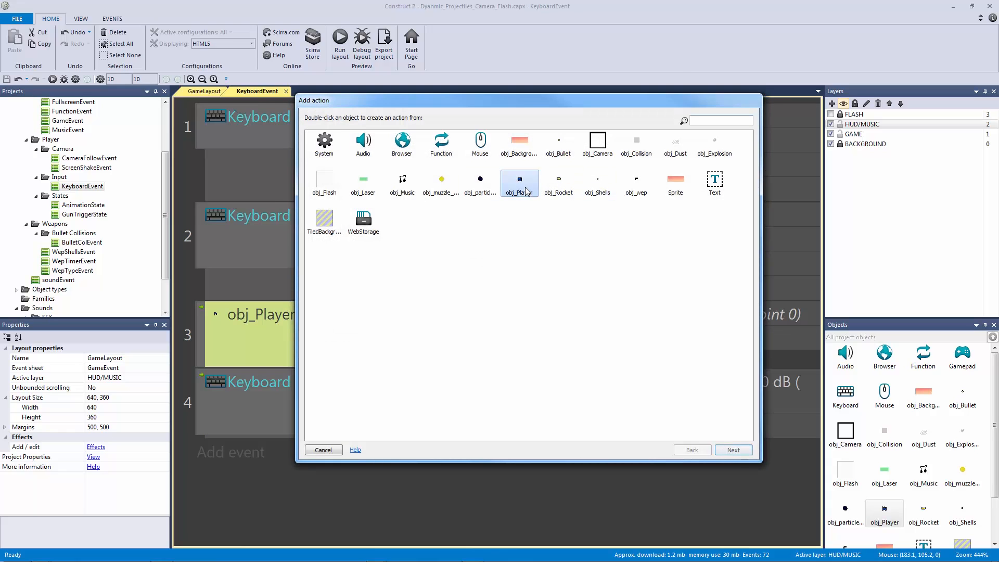
double_click(519, 183)
type("-")
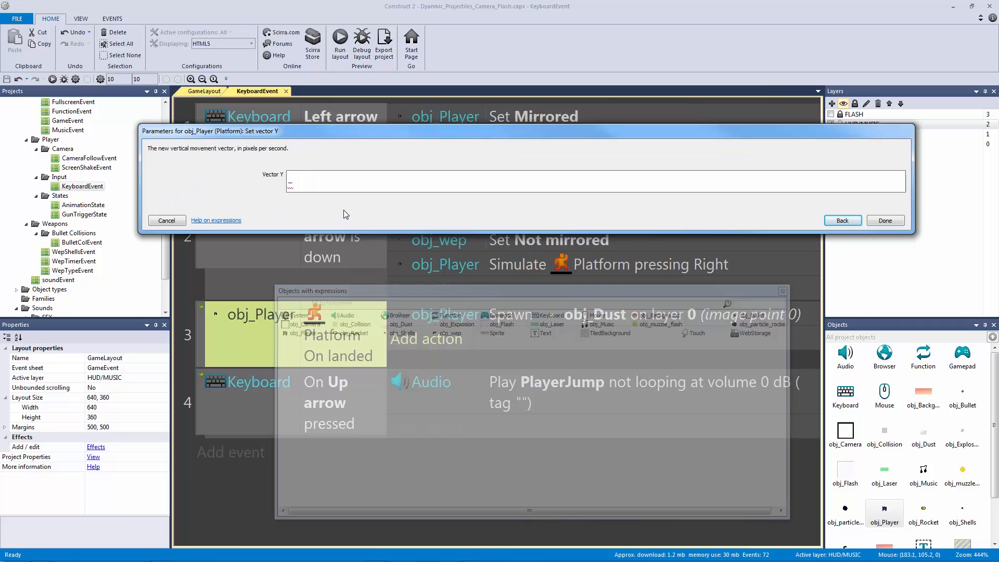
left_click(884, 220)
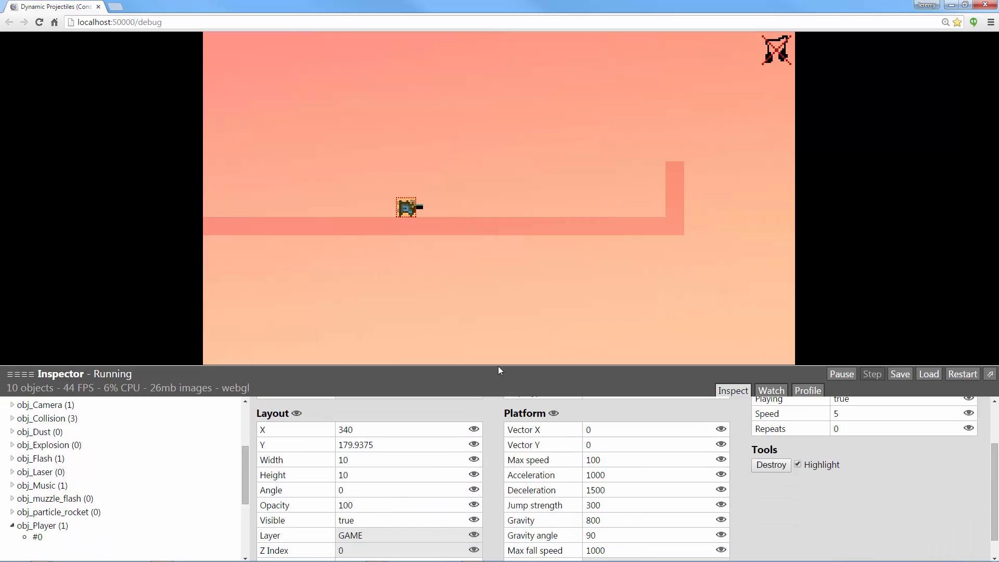
mouse_move(488, 279)
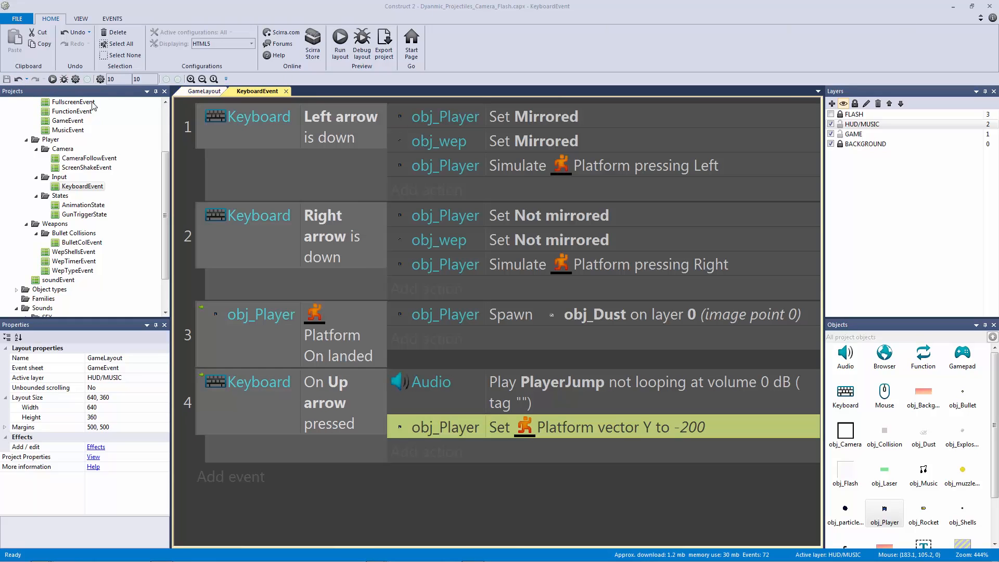
left_click(362, 39)
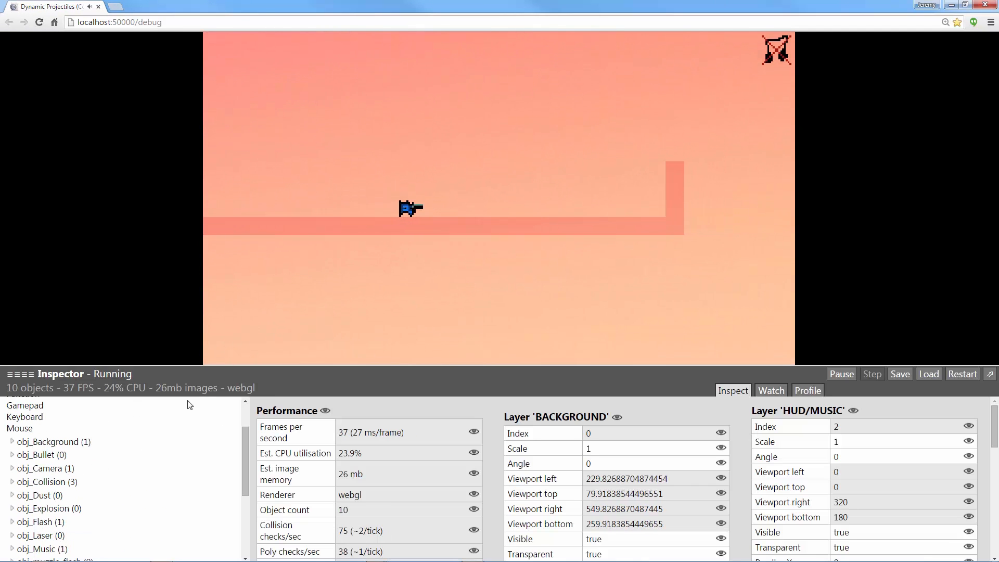
left_click(408, 208)
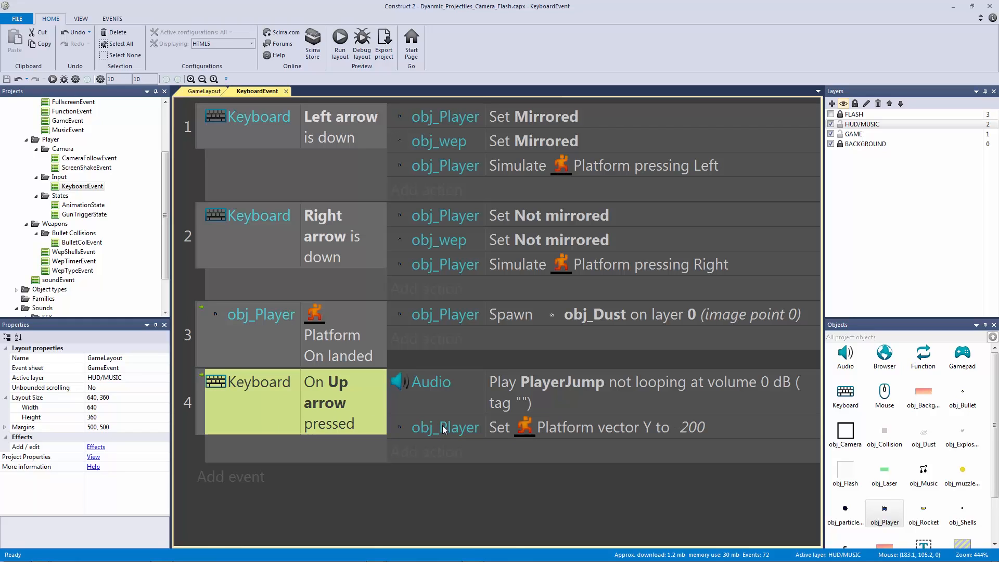
mouse_move(308, 433)
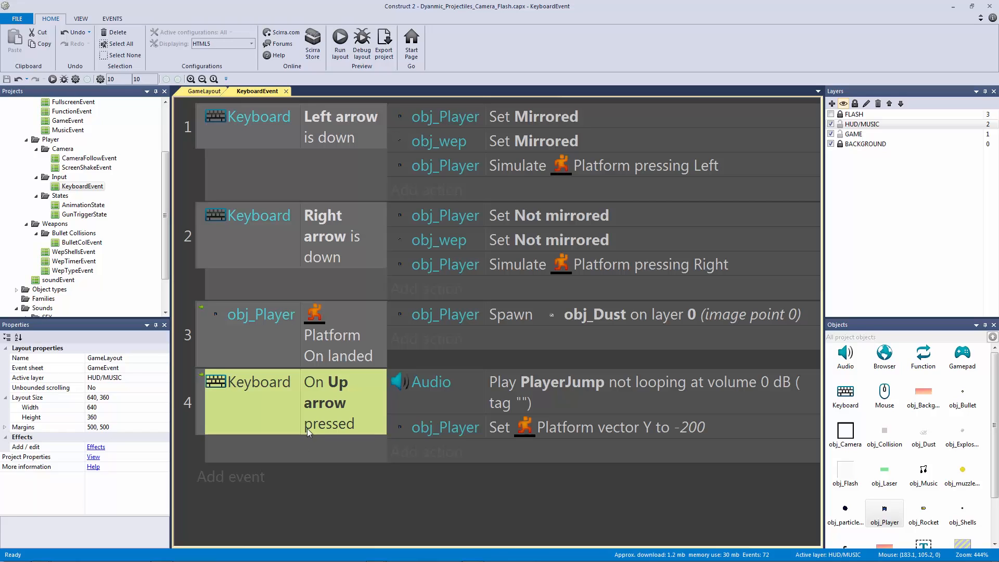
mouse_move(322, 424)
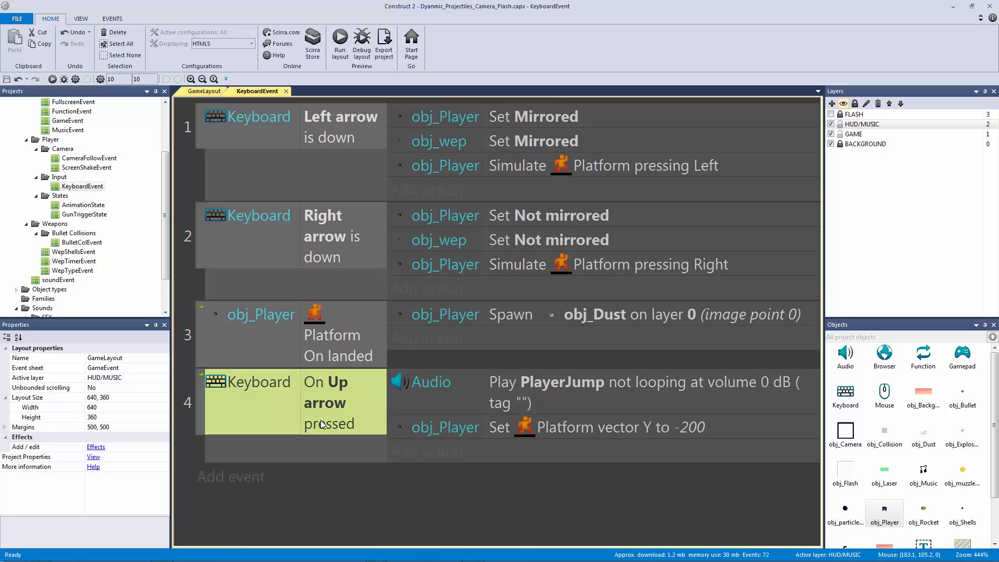
mouse_move(357, 430)
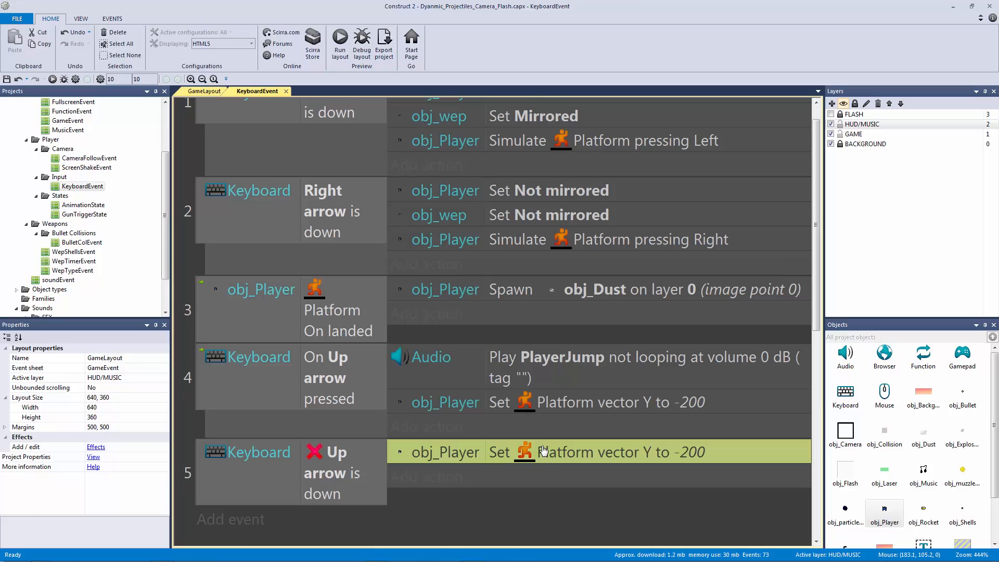
- Edit the copied Set vector Y action so the Up-not-down event uses -5 instead of -200
double_click(599, 452)
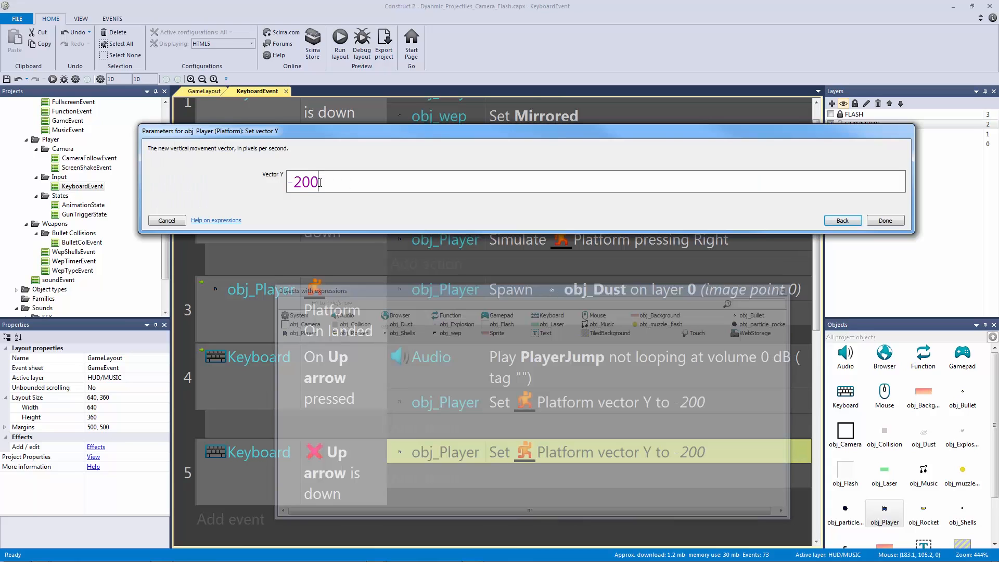
left_click(885, 219)
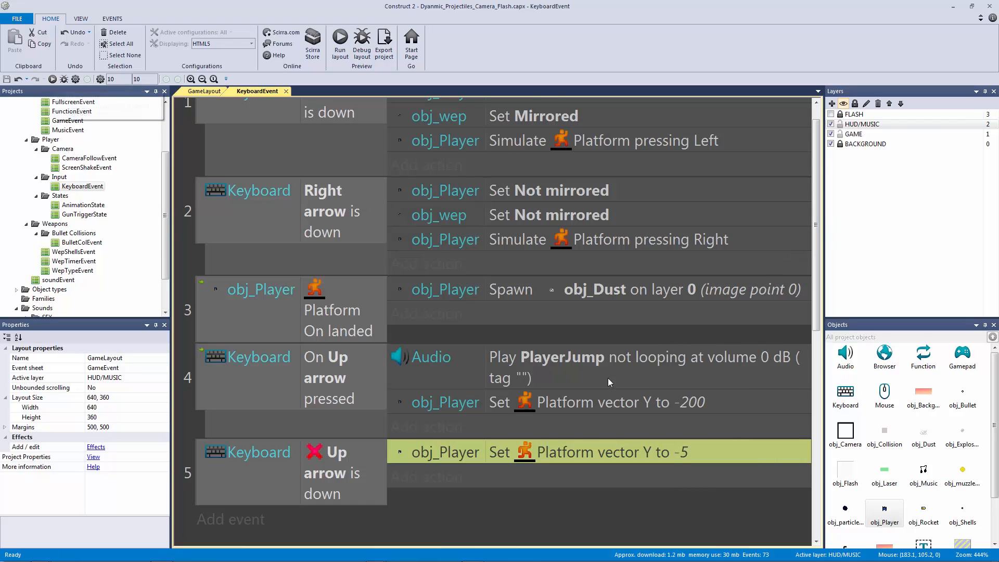
left_click(599, 402)
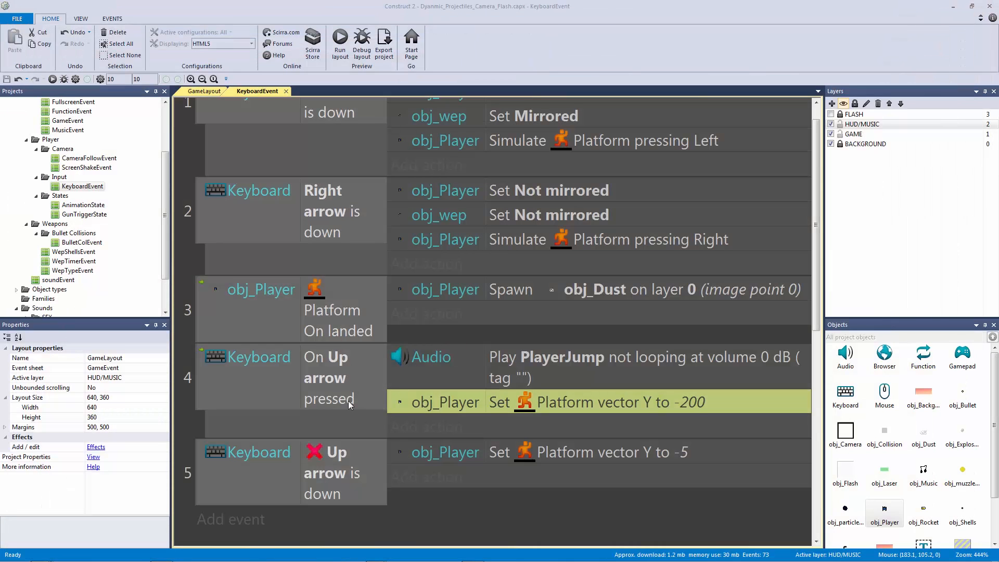
- Add Platform Is on floor to the Up-press event and Is jumping to the release event
left_click(255, 356)
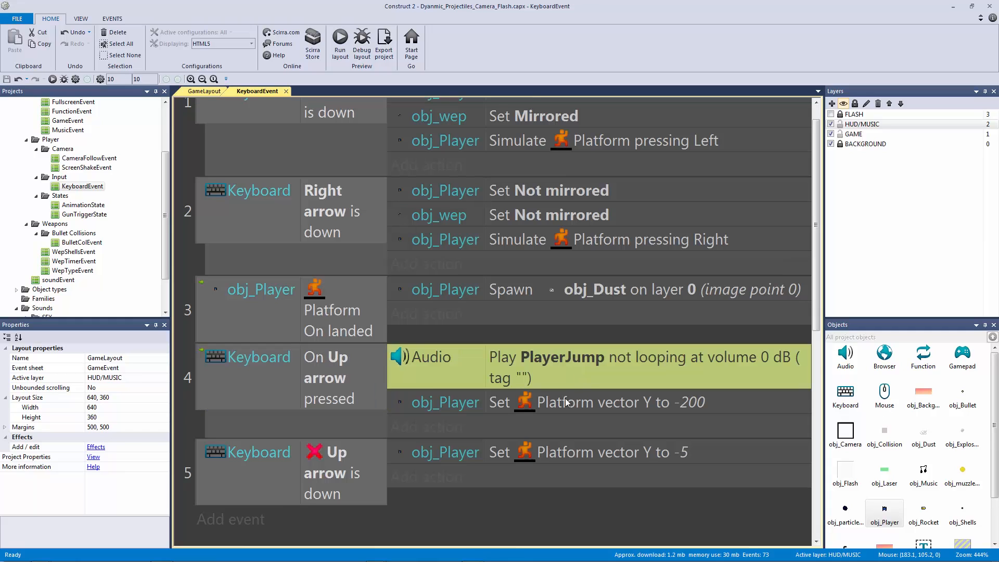
left_click(255, 369)
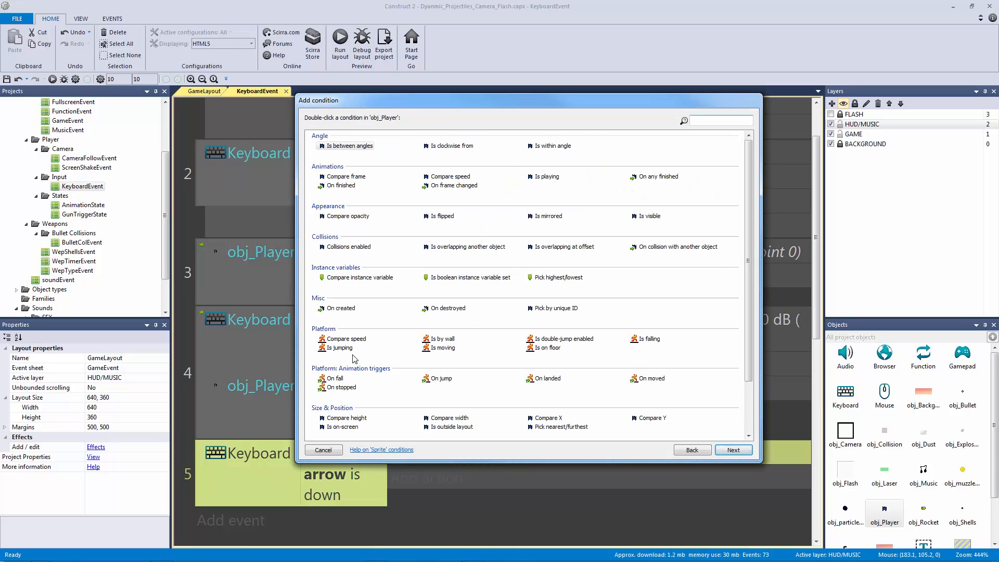
left_click(338, 348)
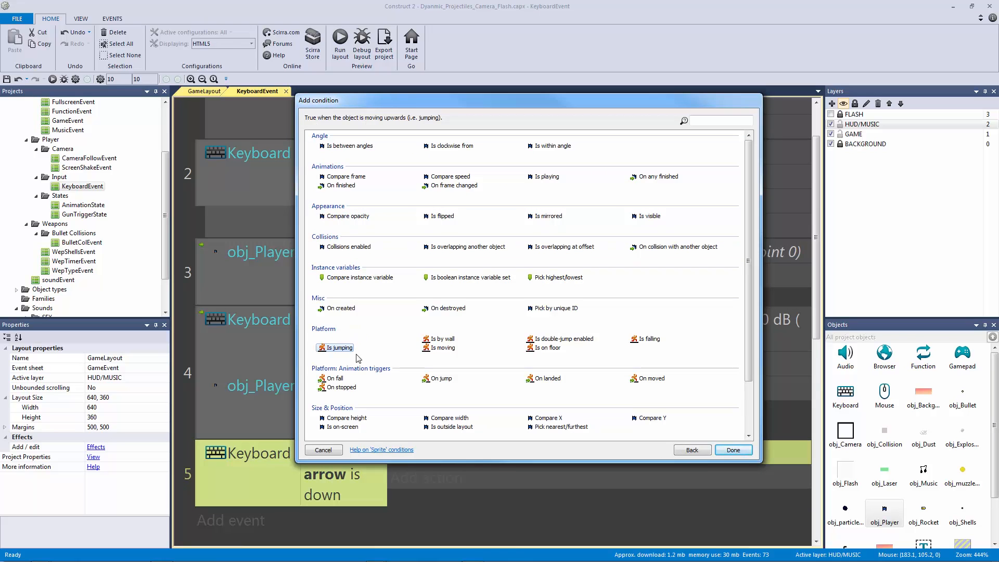
left_click(731, 450)
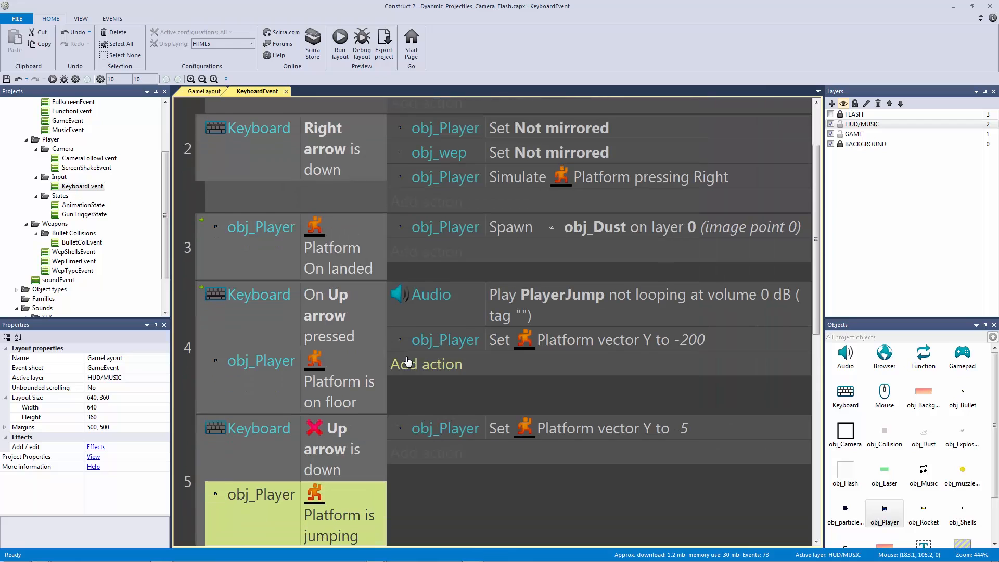
scroll("down", 3)
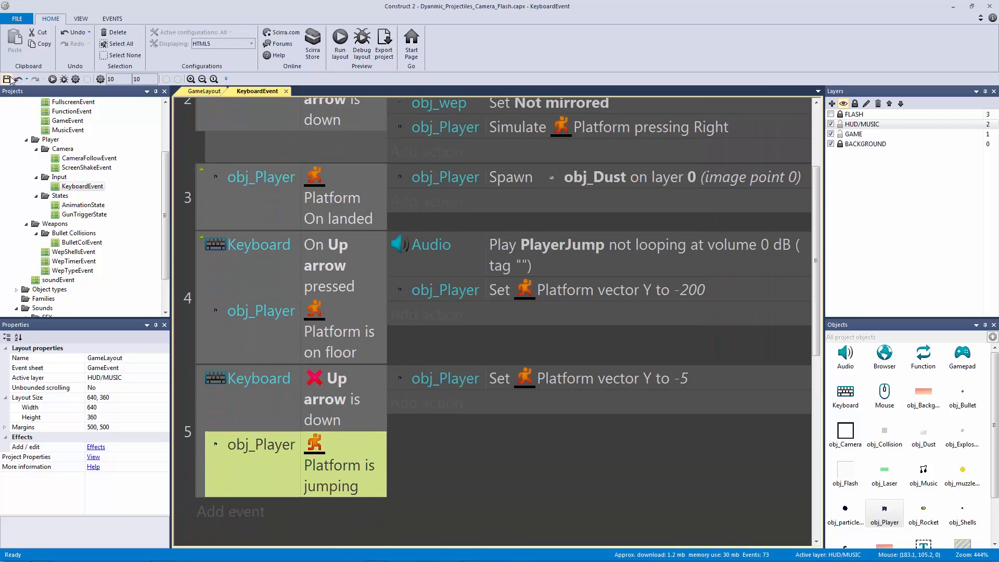